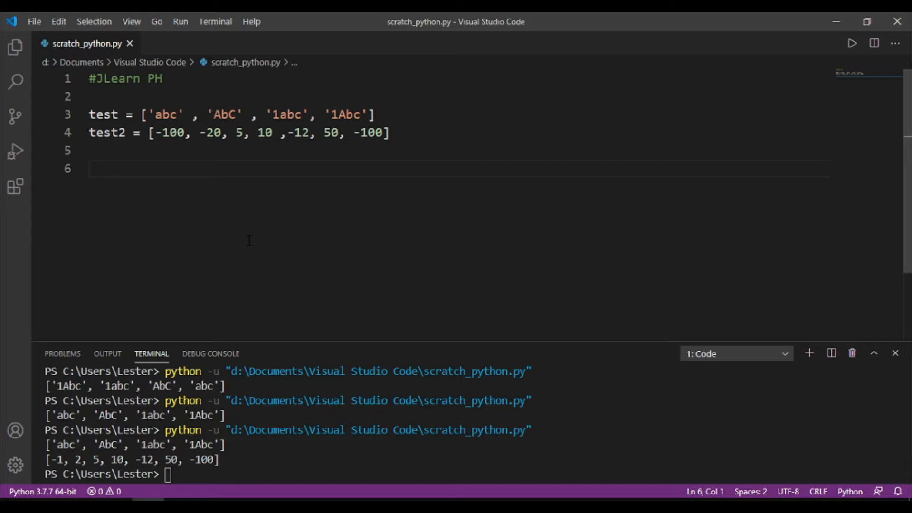
Step: Write test.sort() on line 6 and print(test) on line 7, then save
{"action": "left_click", "coordinate": [90, 168]}
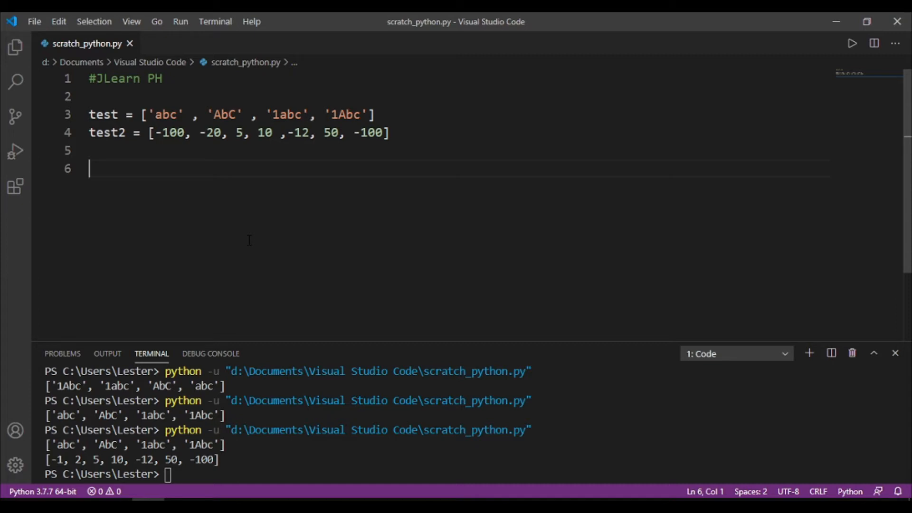
{"action": "type", "text": "test.sort"}
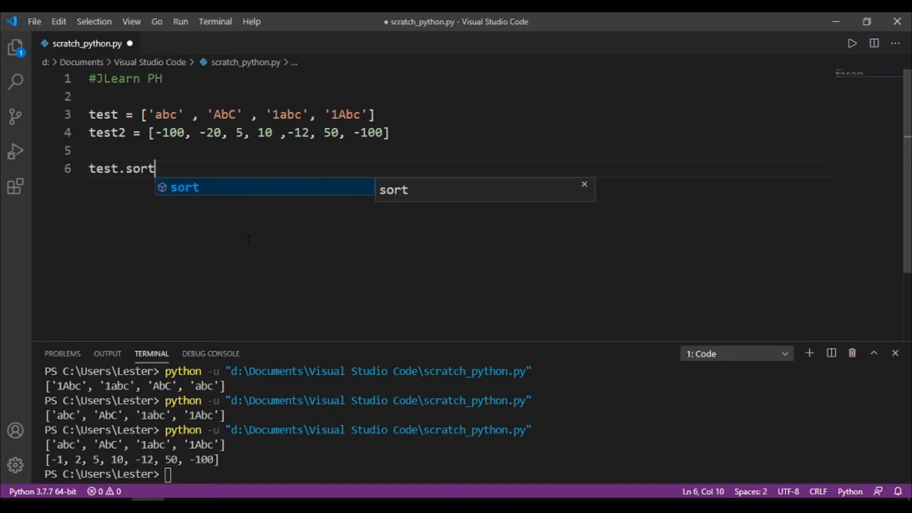
{"action": "type", "text": "()"}
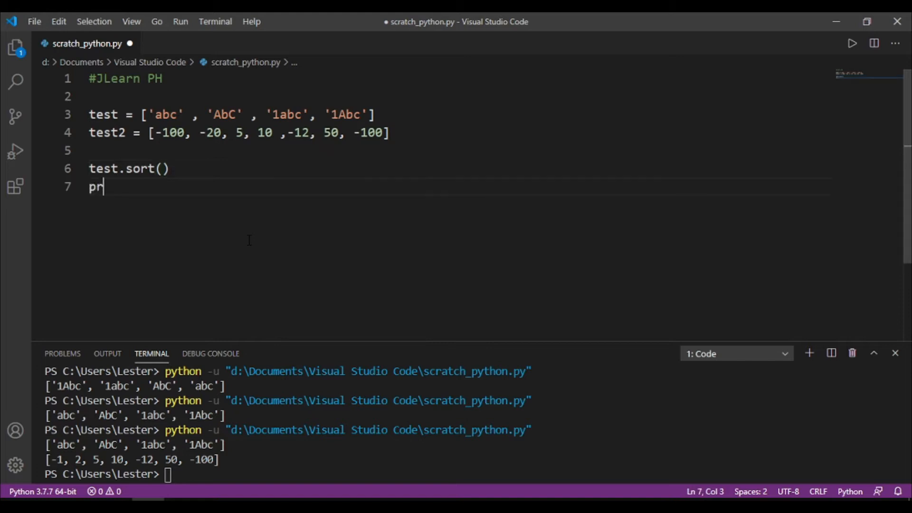
{"action": "type", "text": "int(e"}
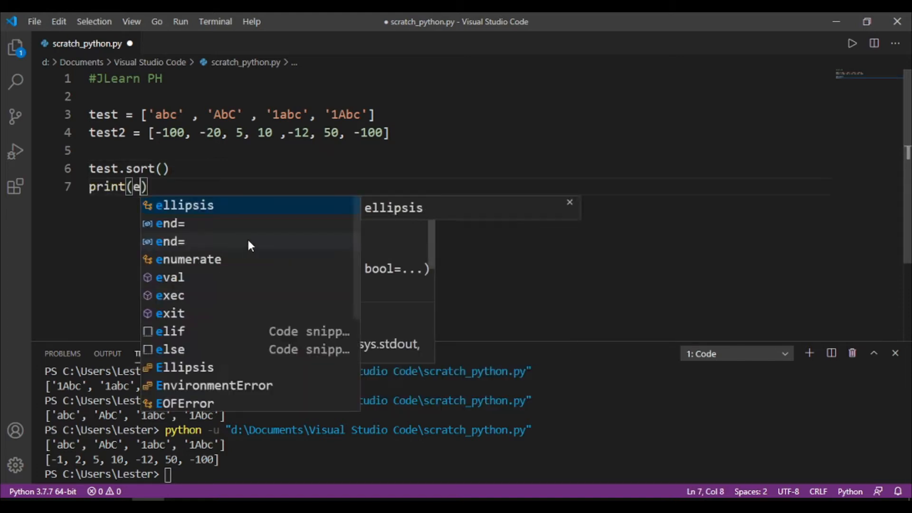
{"action": "type", "text": "test"}
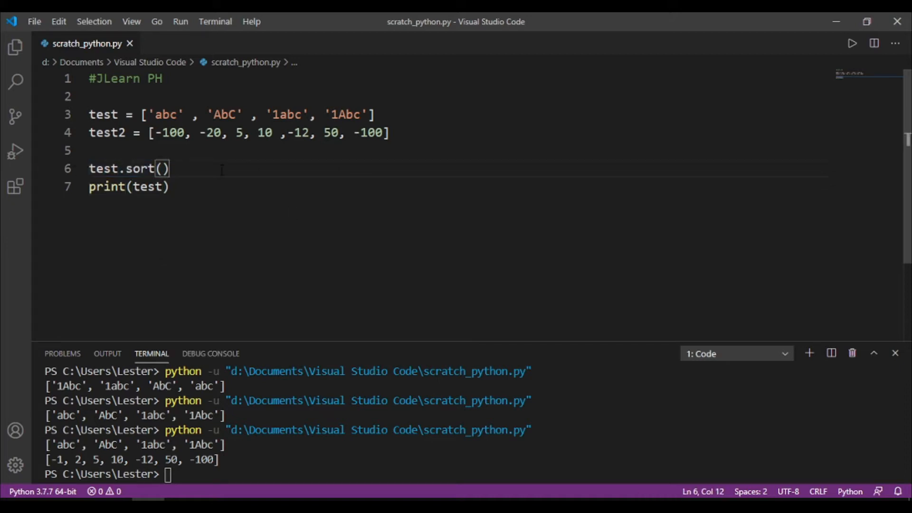
{"action": "left_click", "coordinate": [172, 187]}
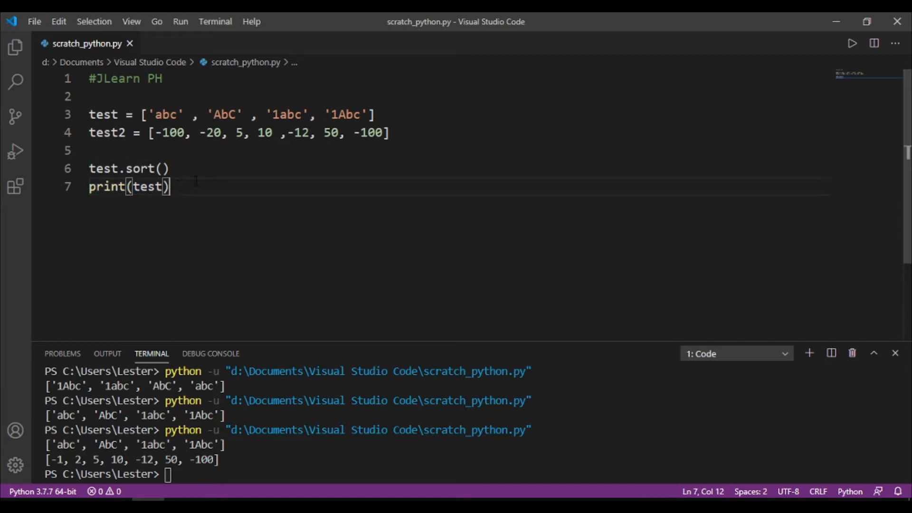
{"action": "mouse_move", "coordinate": [350, 215]}
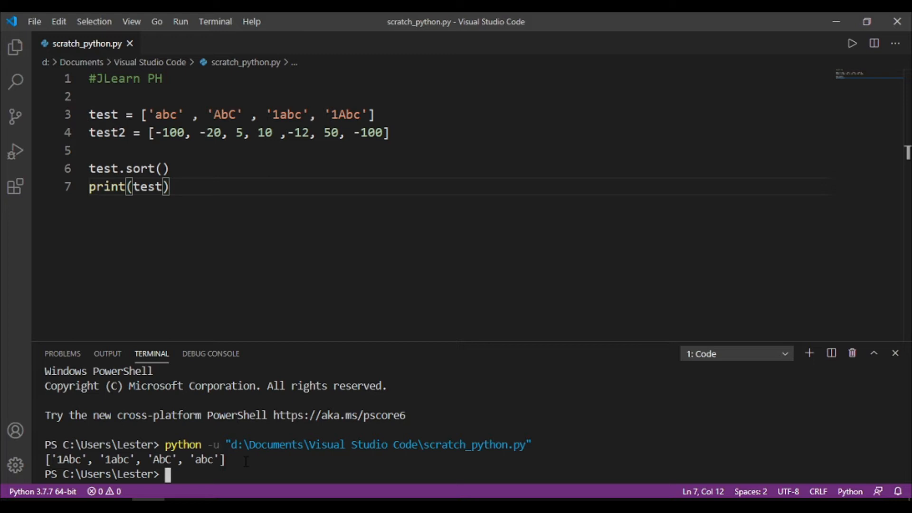
Step: Highlight items in the terminal output, including 1abc in the sorted list
{"action": "double_click", "coordinate": [204, 460]}
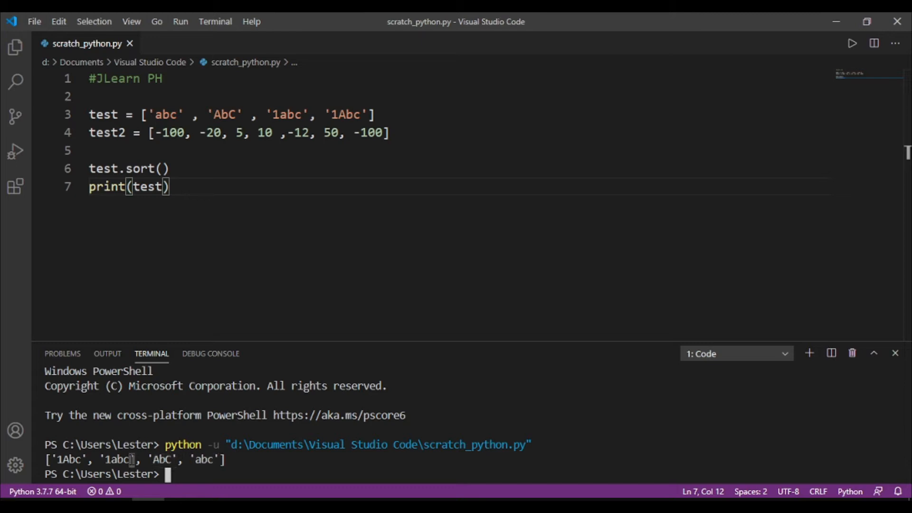
{"action": "double_click", "coordinate": [118, 459]}
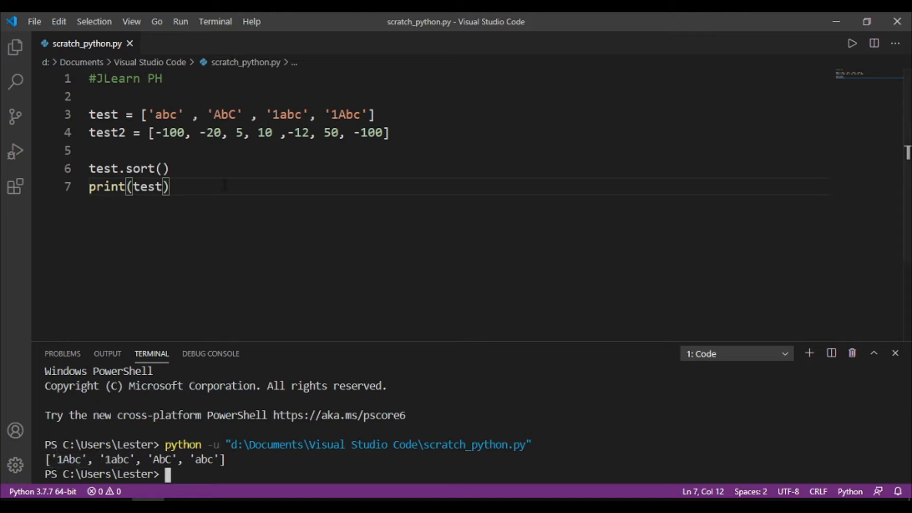
Step: Add reverse = True to test.sort() and open new lines below print(test)
{"action": "left_click", "coordinate": [158, 169]}
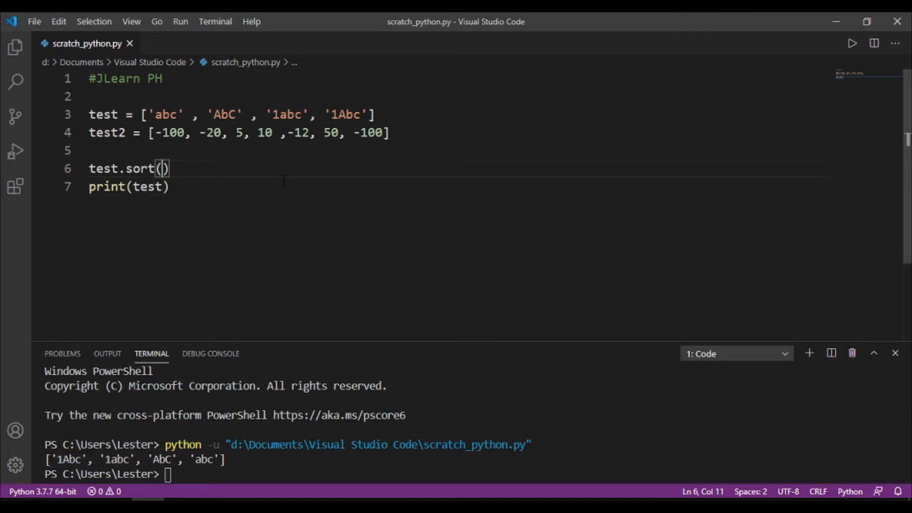
{"action": "type", "text": "reverse = True"}
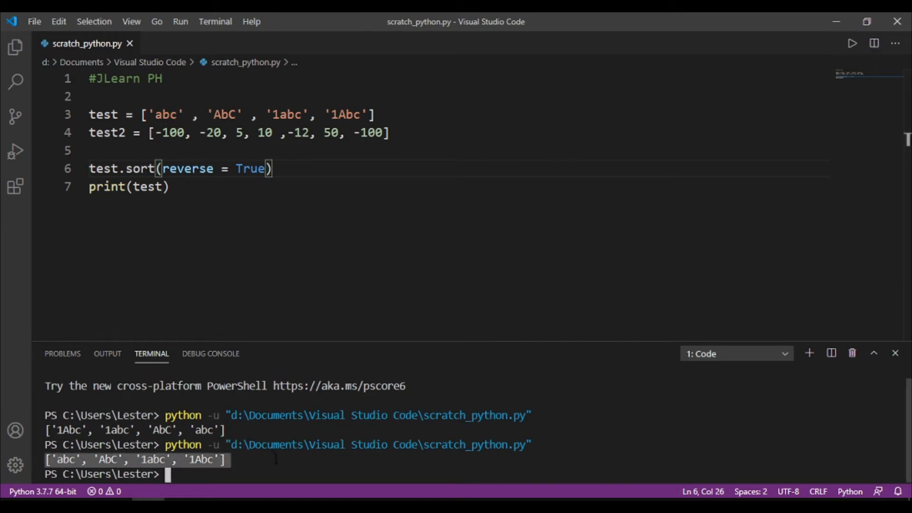
{"action": "left_click", "coordinate": [169, 186]}
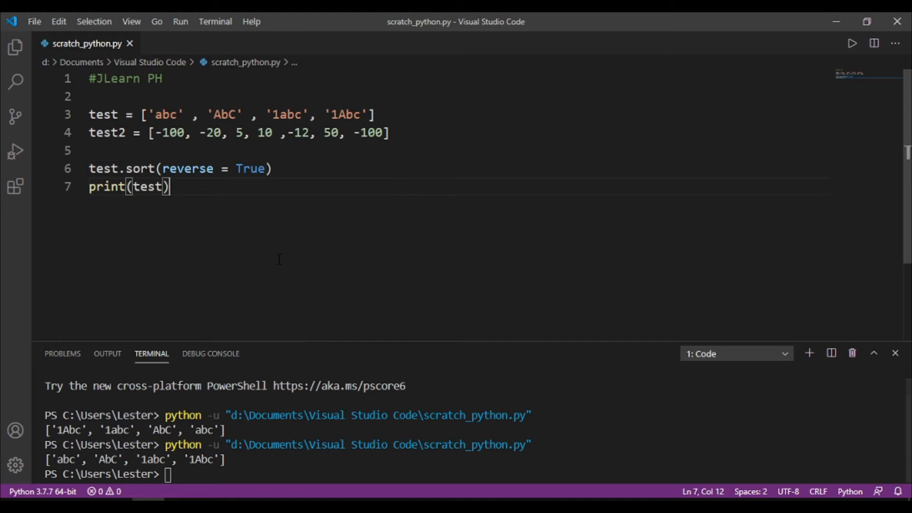
{"action": "key", "text": "Enter"}
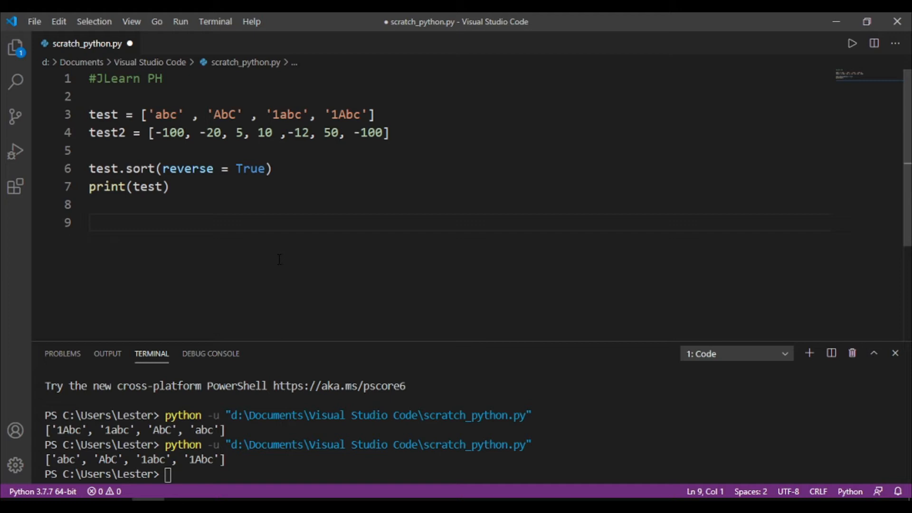
Step: Write test2.sort(key = abs_value) on line 9
{"action": "type", "text": "test2."}
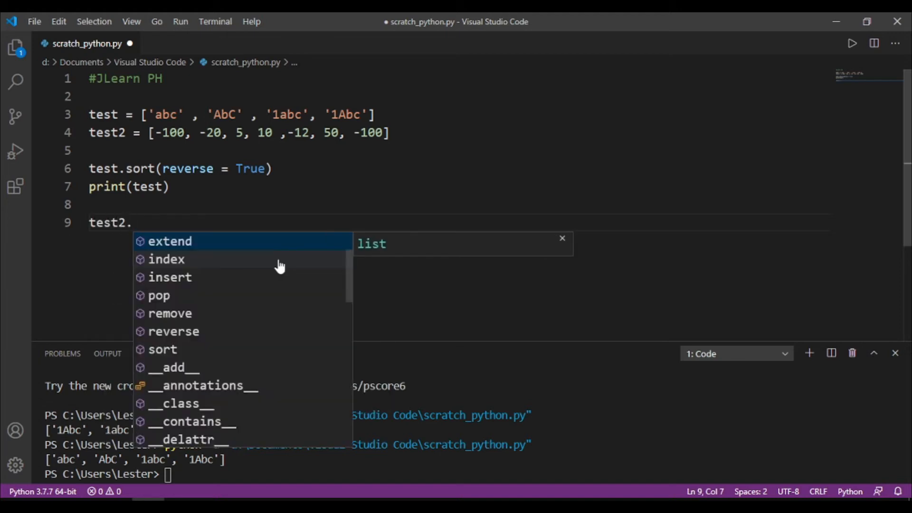
{"action": "left_click", "coordinate": [163, 349]}
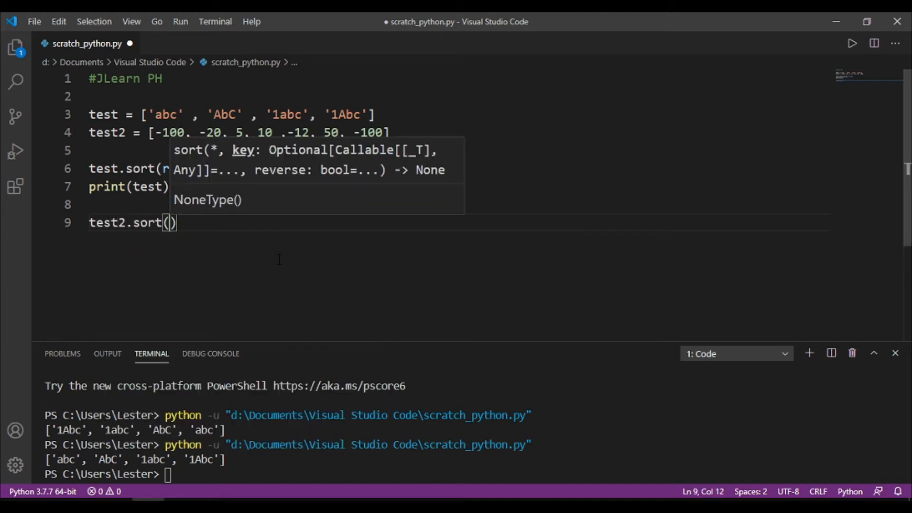
{"action": "type", "text": "key ="}
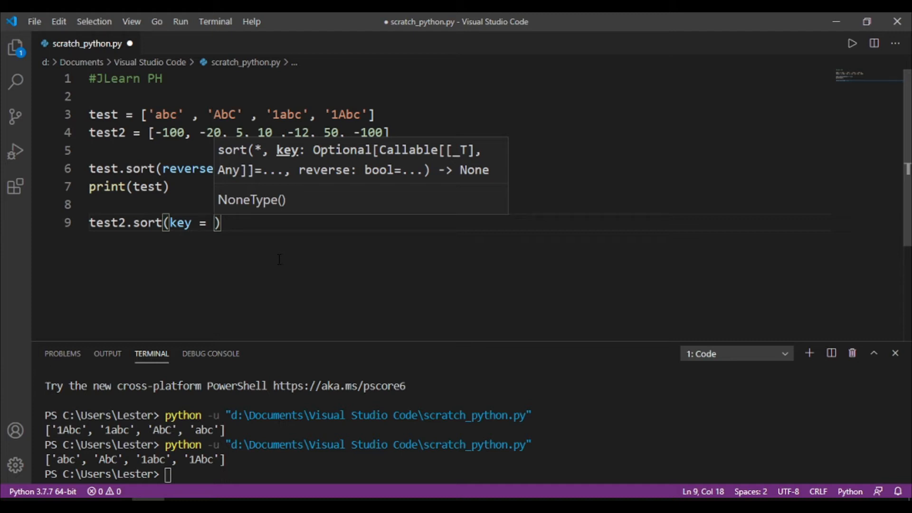
{"action": "type", "text": "a"}
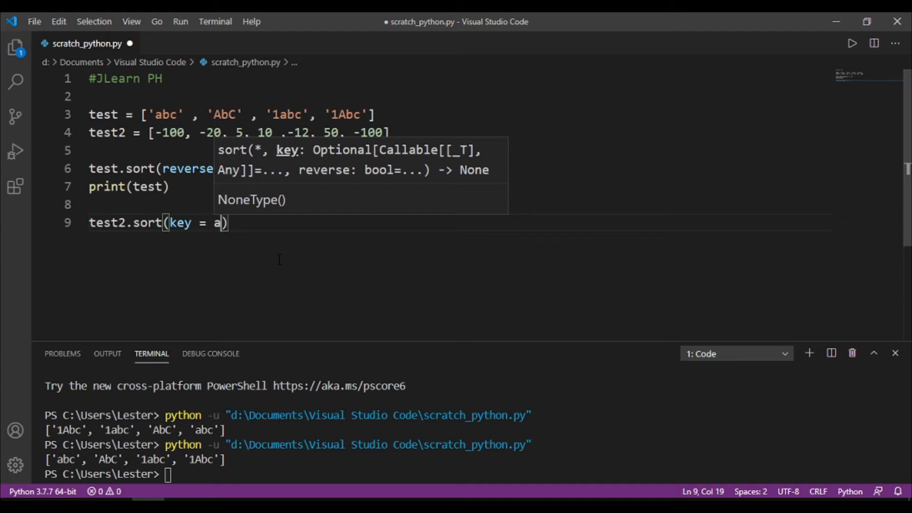
{"action": "type", "text": "bs_value"}
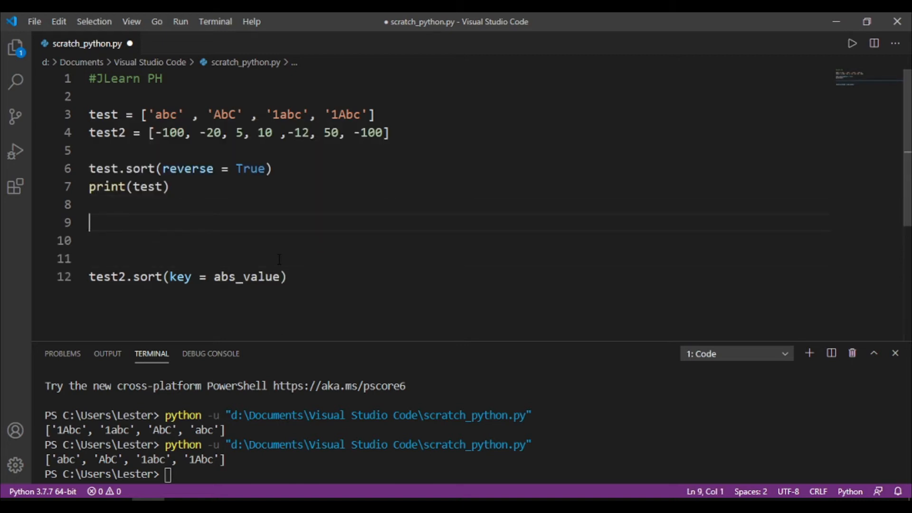
Step: Write def abs_value(number): returning abs(number) above the test2 sort line
{"action": "type", "text": "def ab"}
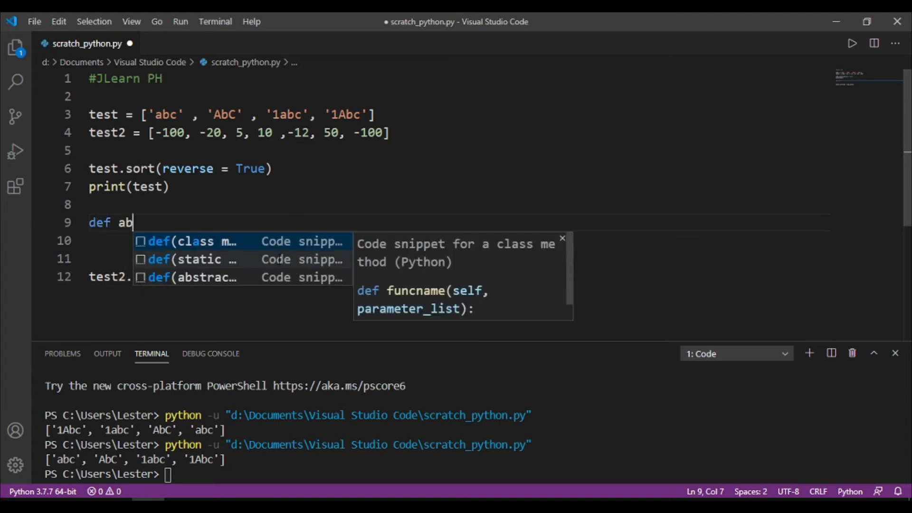
{"action": "type", "text": "s_value"}
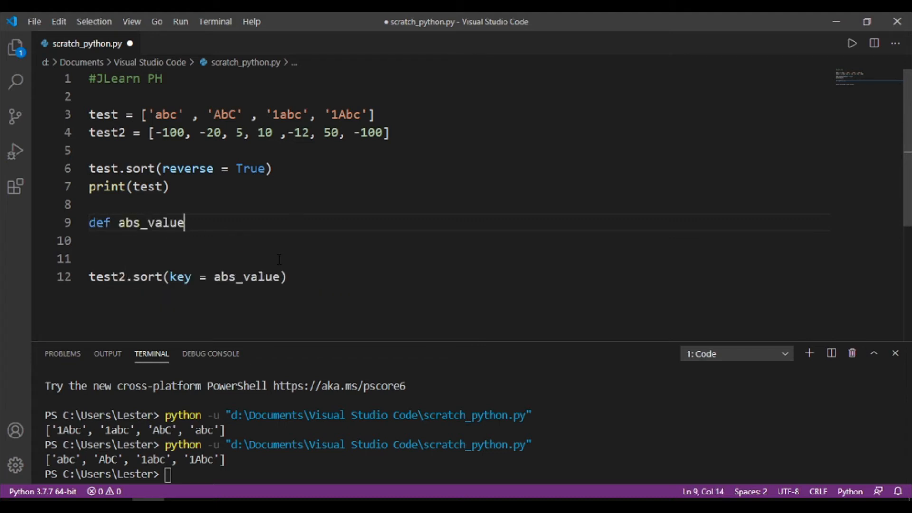
{"action": "type", "text": "()"}
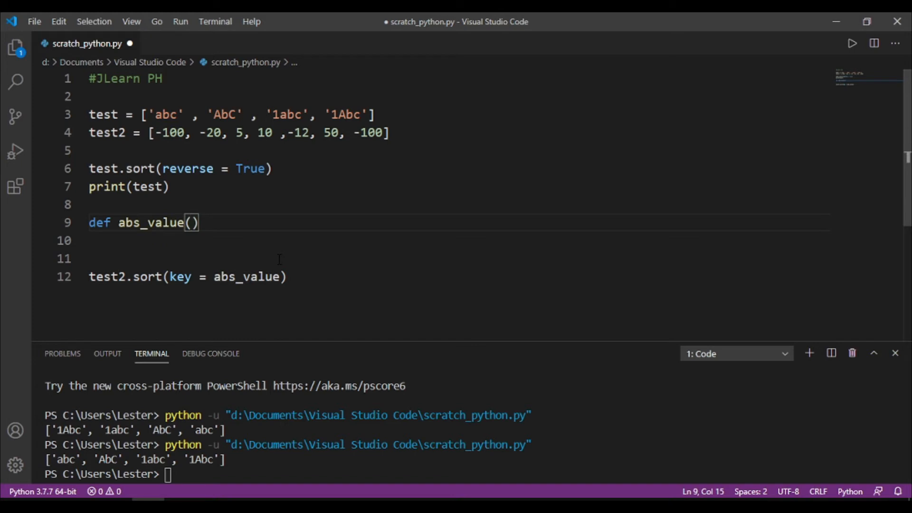
{"action": "type", "text": "number):"}
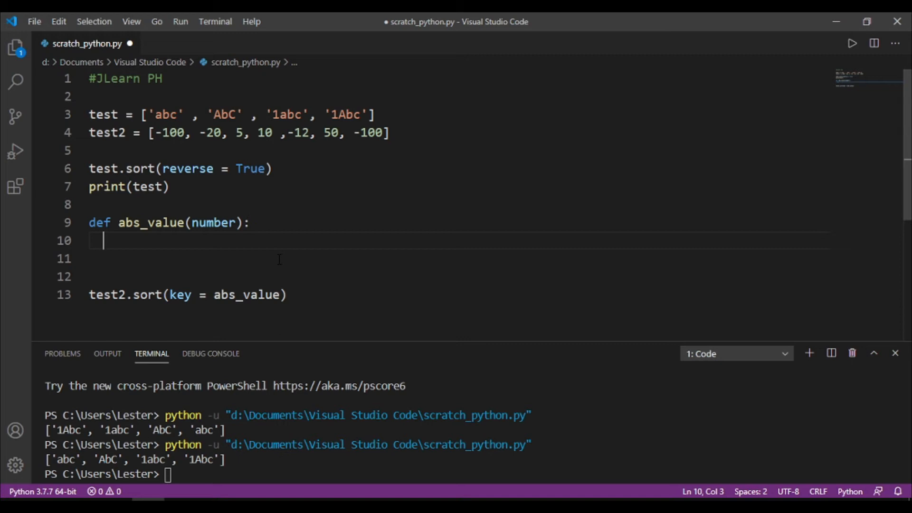
{"action": "type", "text": "return (abs(number))"}
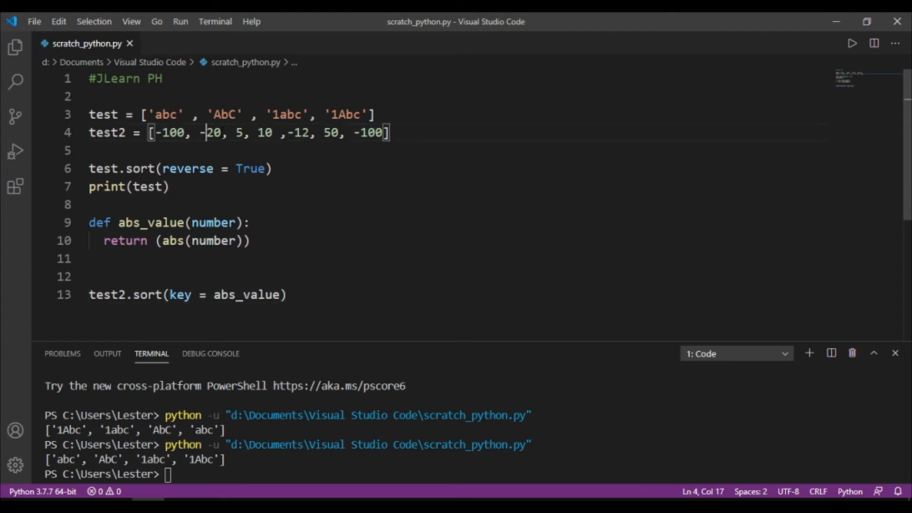
{"action": "double_click", "coordinate": [264, 132]}
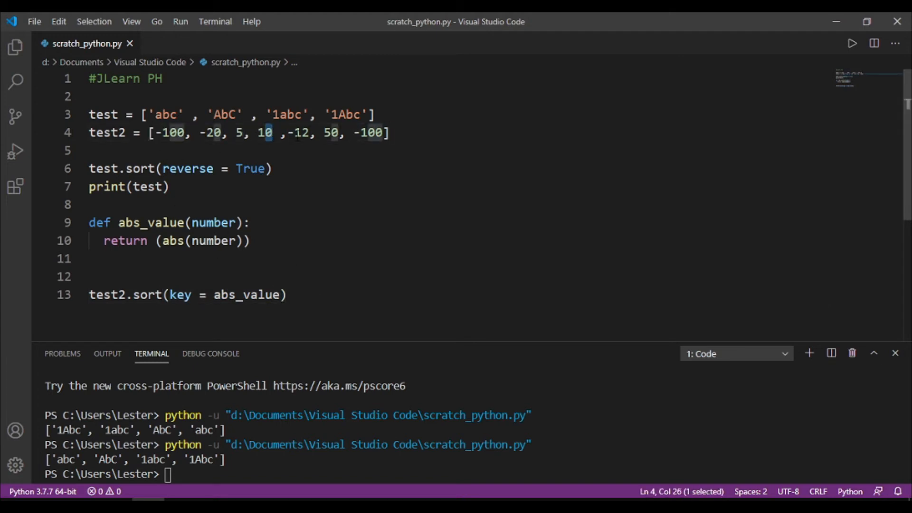
{"action": "left_click", "coordinate": [307, 252]}
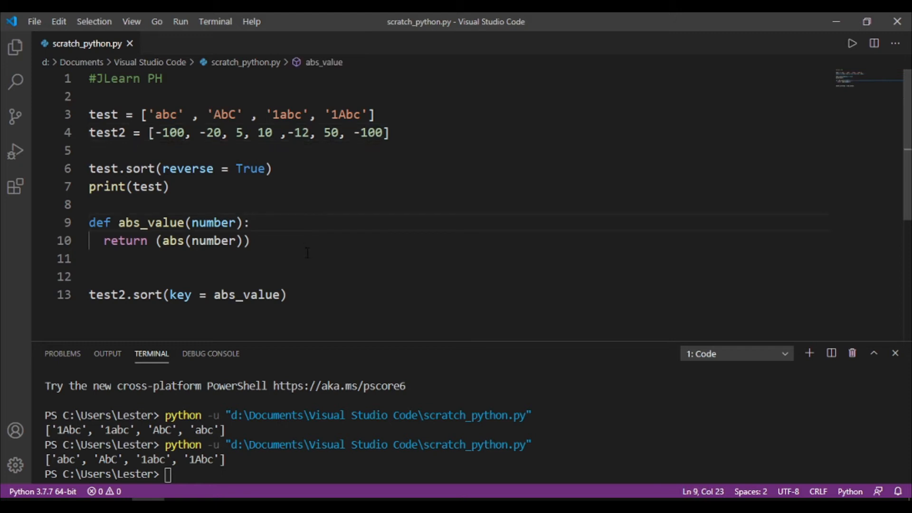
{"action": "left_click", "coordinate": [286, 295]}
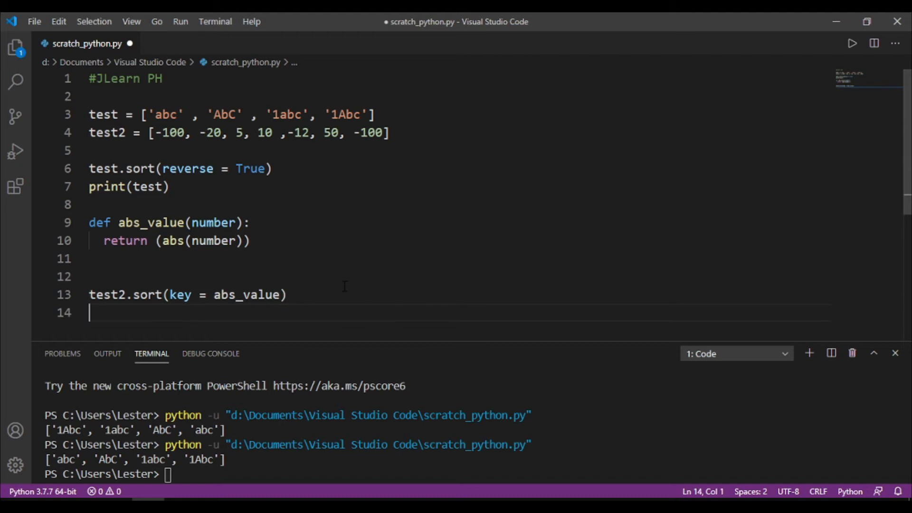
{"action": "type", "text": "print("}
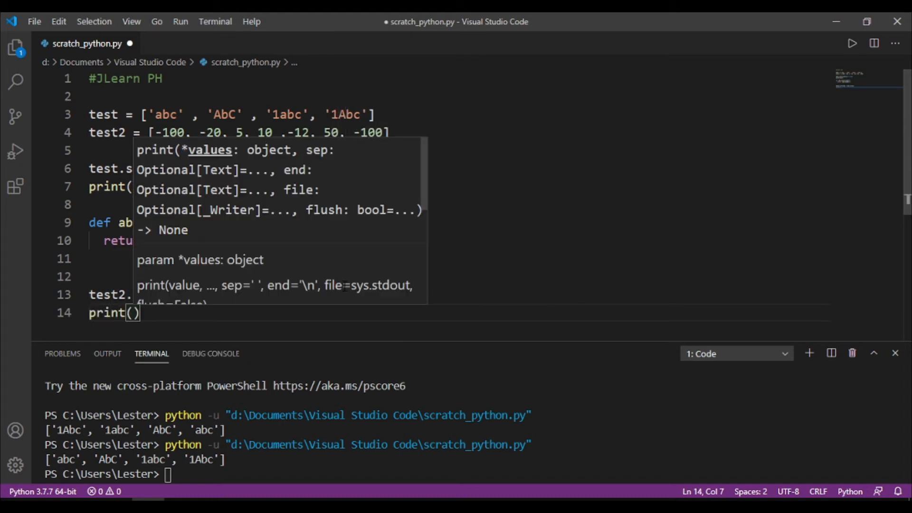
{"action": "type", "text": "test2"}
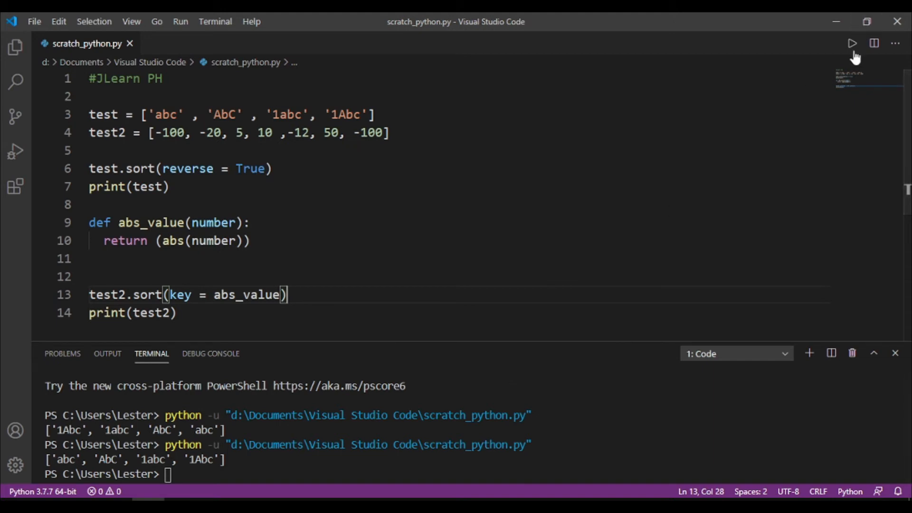
{"action": "left_click", "coordinate": [852, 43]}
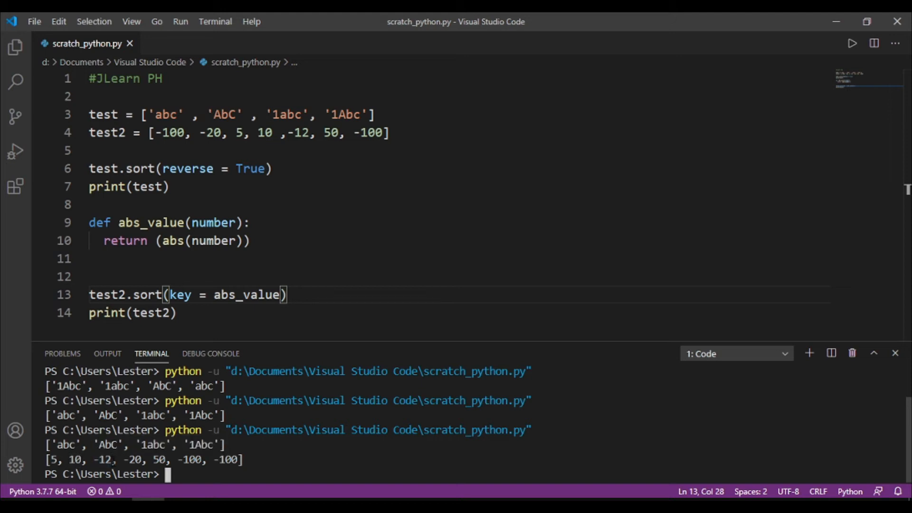
{"action": "double_click", "coordinate": [100, 459]}
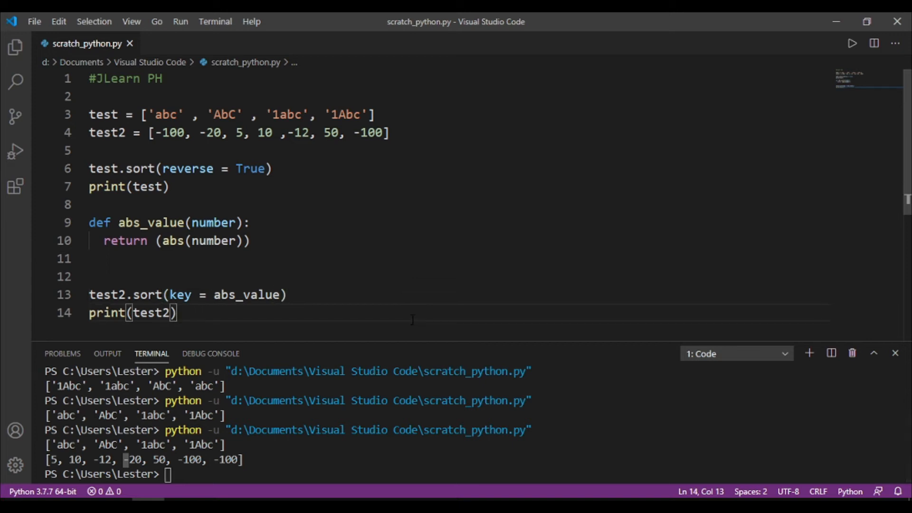
{"action": "mouse_move", "coordinate": [247, 295]}
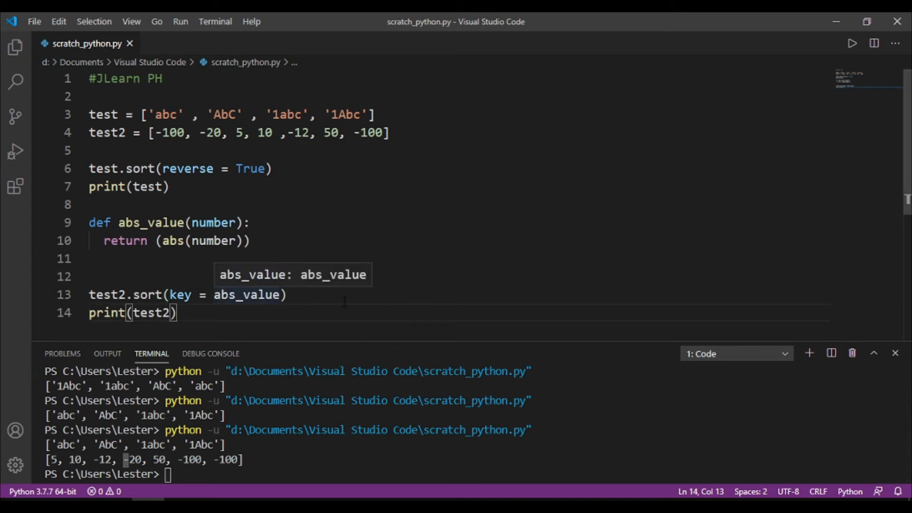
{"action": "mouse_move", "coordinate": [351, 350]}
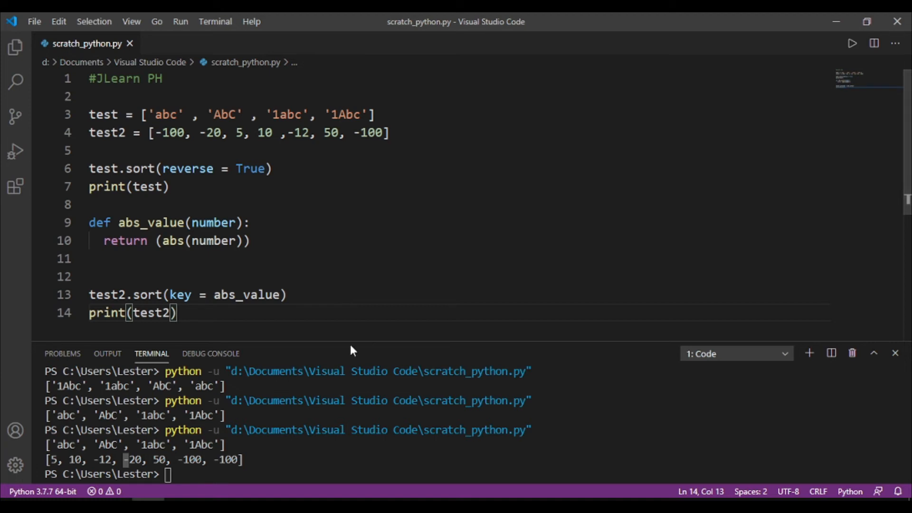
{"action": "mouse_move", "coordinate": [372, 300]}
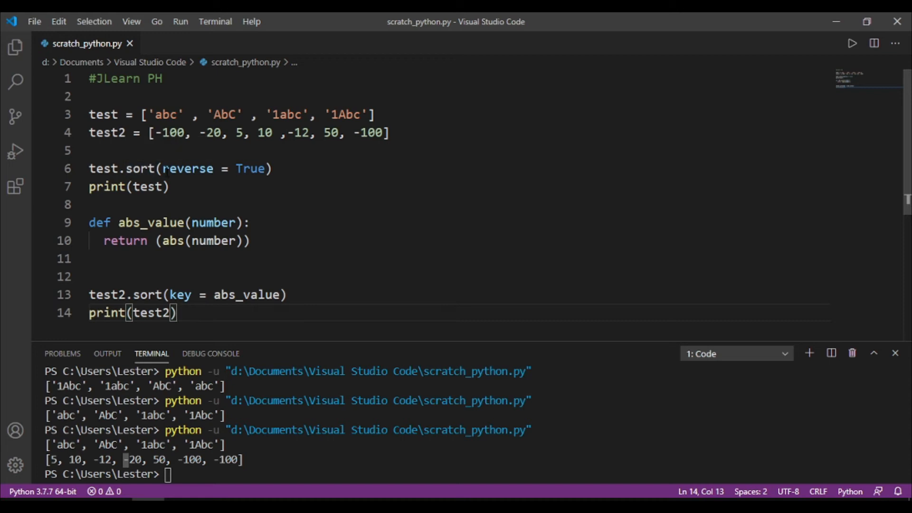
Step: Replace test.sort with sorted(test) and comment out the abs_value and test2 code
{"action": "key", "text": "Enter"}
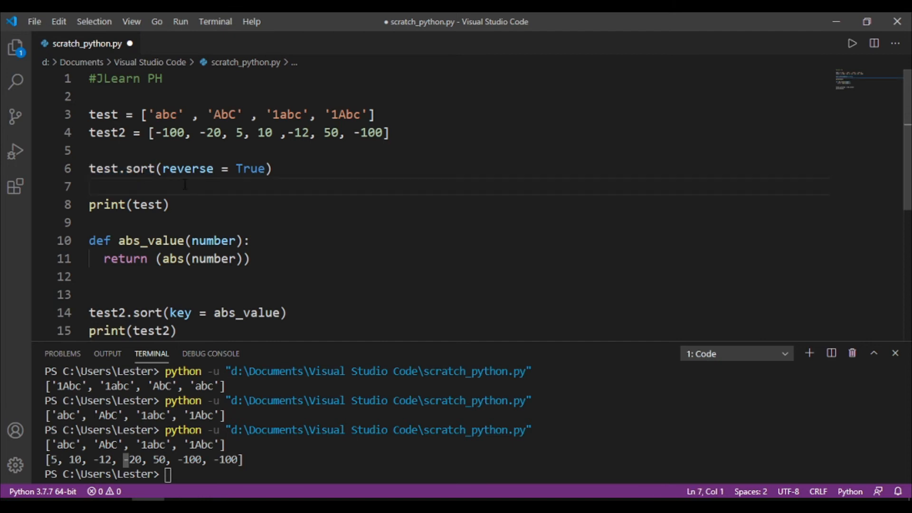
{"action": "type", "text": "sorted(test"}
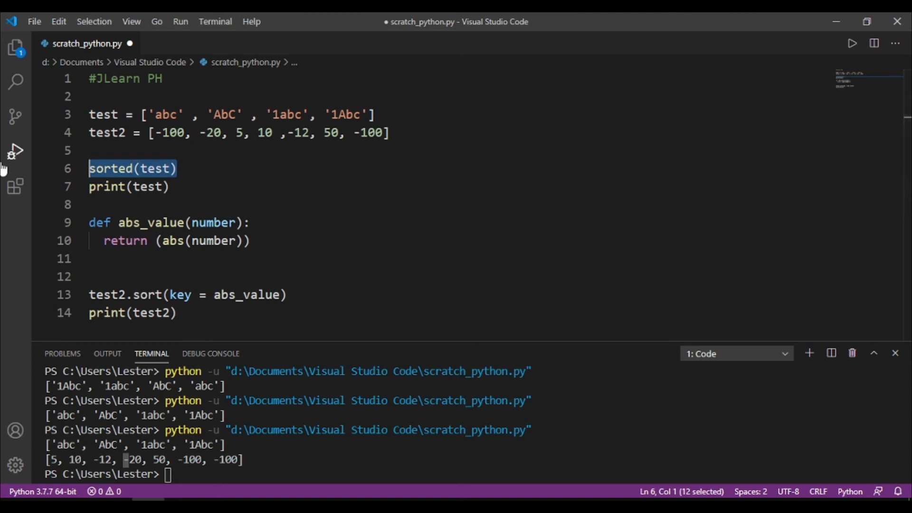
{"action": "left_click", "coordinate": [176, 314]}
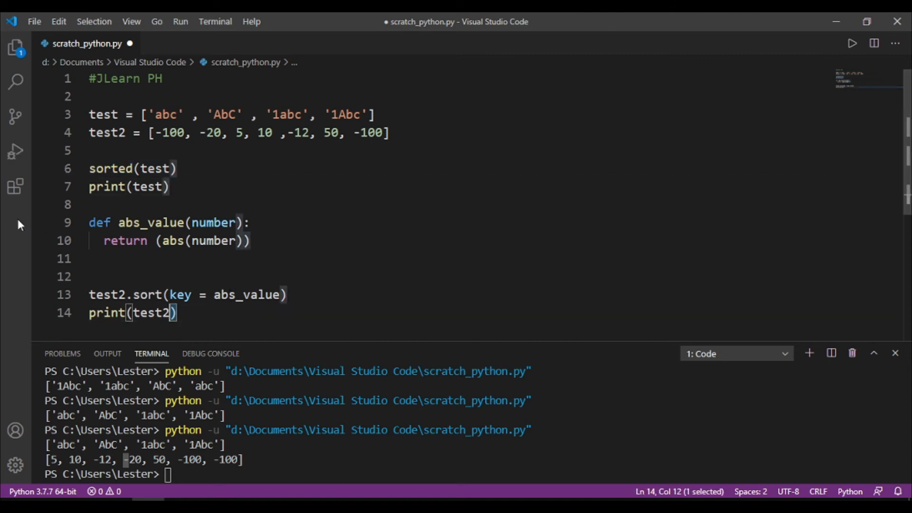
{"action": "key", "text": "ctrl+/"}
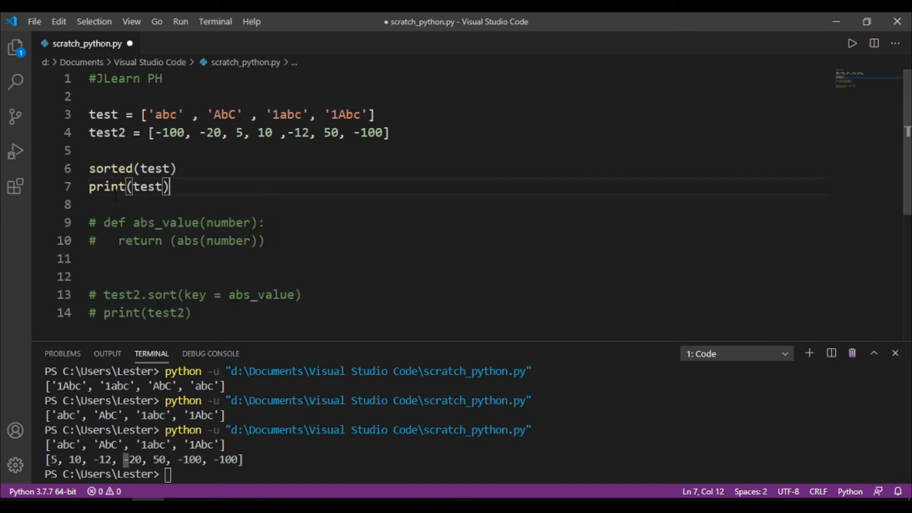
Step: Save, wrap sorted(test) in print(), and run the script
{"action": "key", "text": "ctrl+s"}
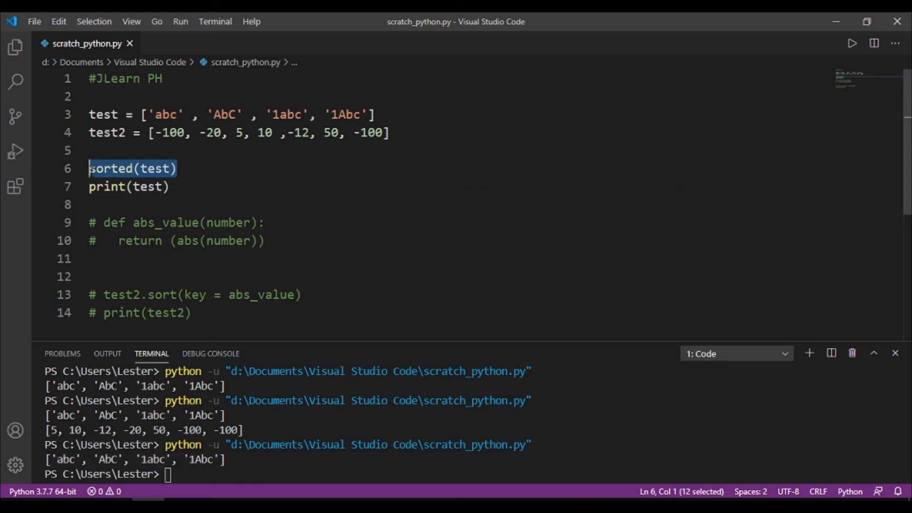
{"action": "type", "text": "print("}
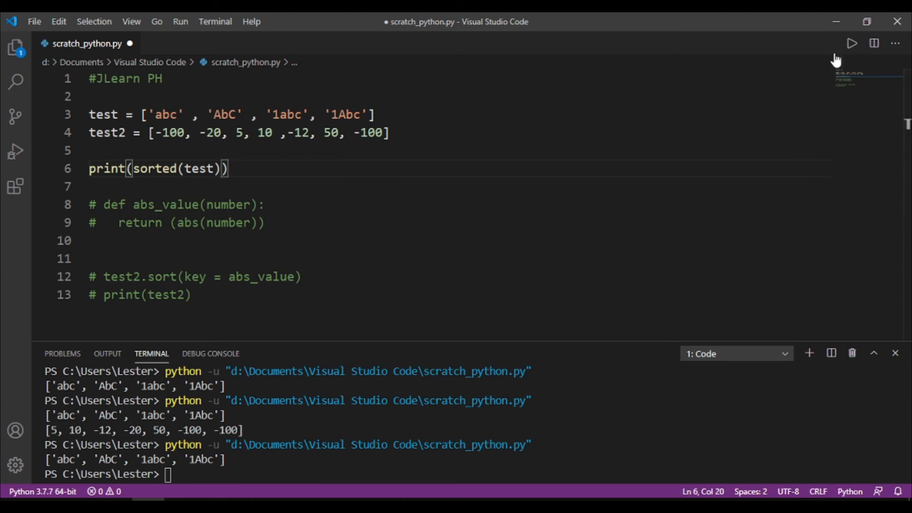
{"action": "left_click", "coordinate": [851, 44]}
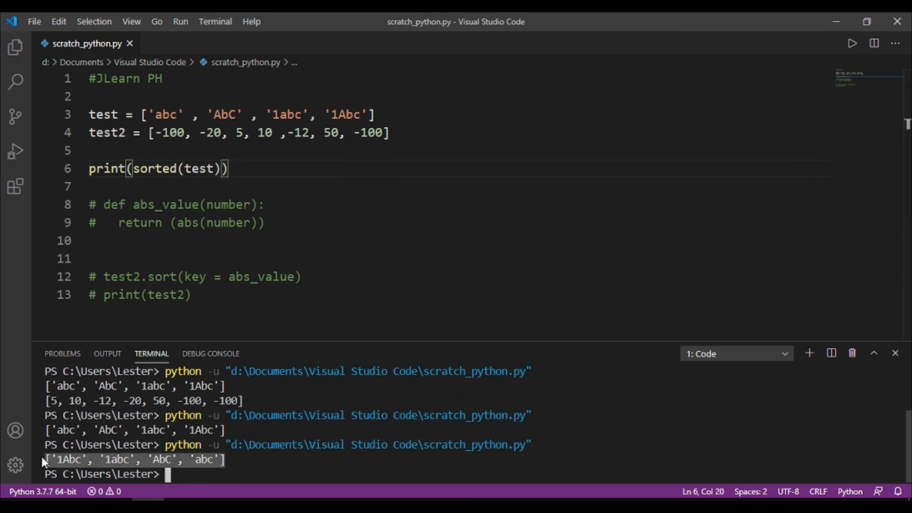
{"action": "mouse_move", "coordinate": [253, 459]}
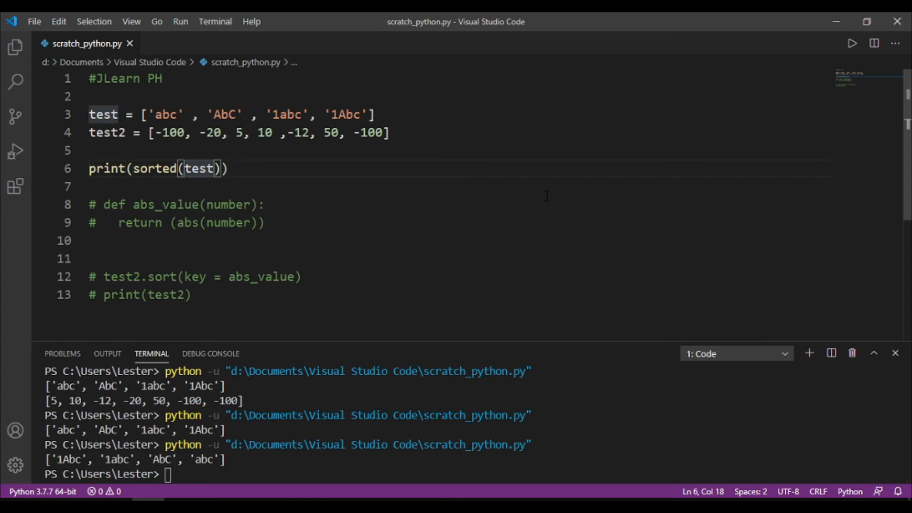
Step: Add reverse = True inside sorted(test)
{"action": "type", "text": ", reverse"}
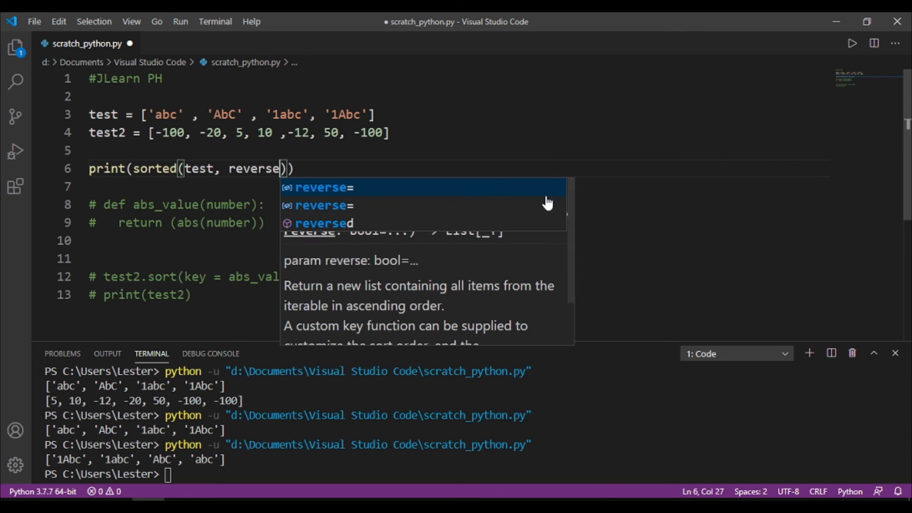
{"action": "type", "text": "= R"}
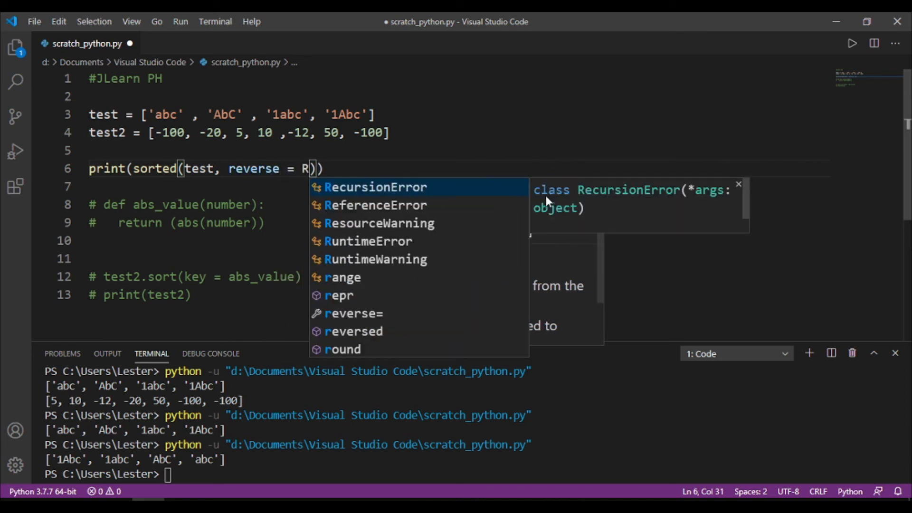
{"action": "type", "text": "rue"}
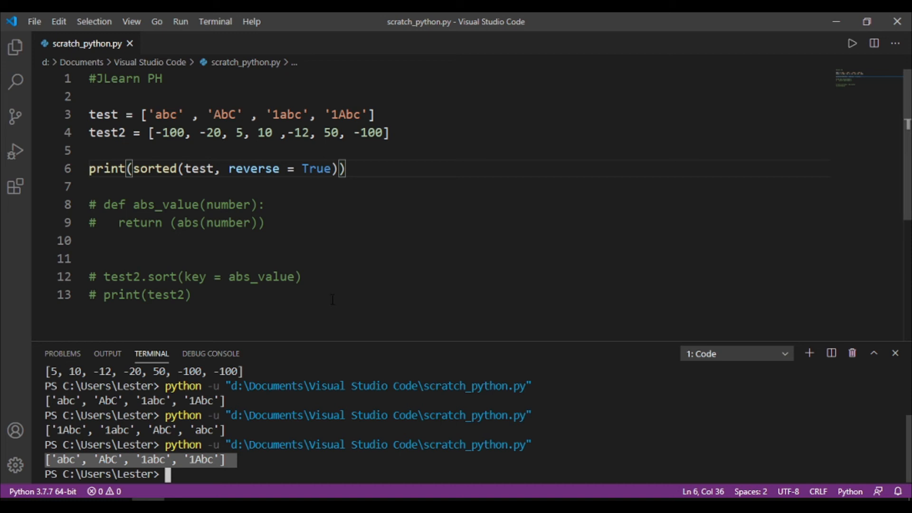
Step: Start removing the print wrapper on line 6 to assign the result to x
{"action": "left_click_drag", "start_coordinate": [342, 169], "coordinate": [109, 169]}
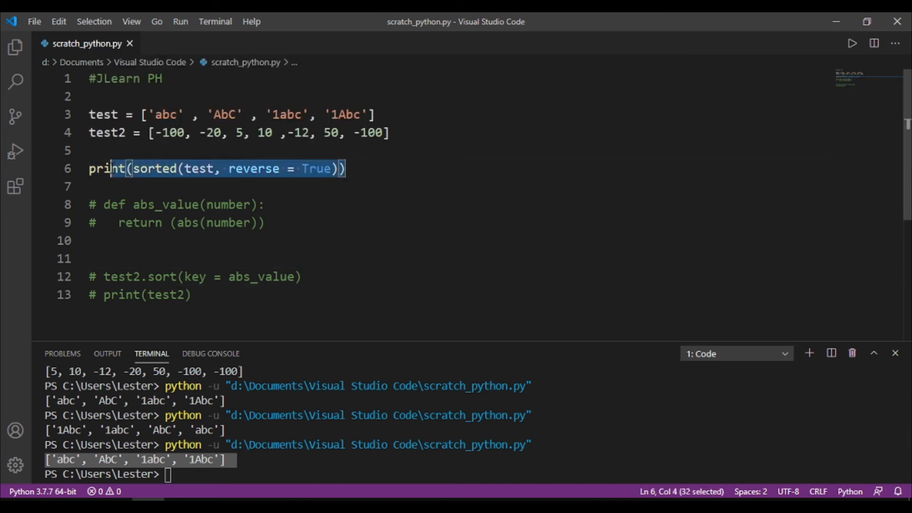
{"action": "left_click", "coordinate": [137, 168]}
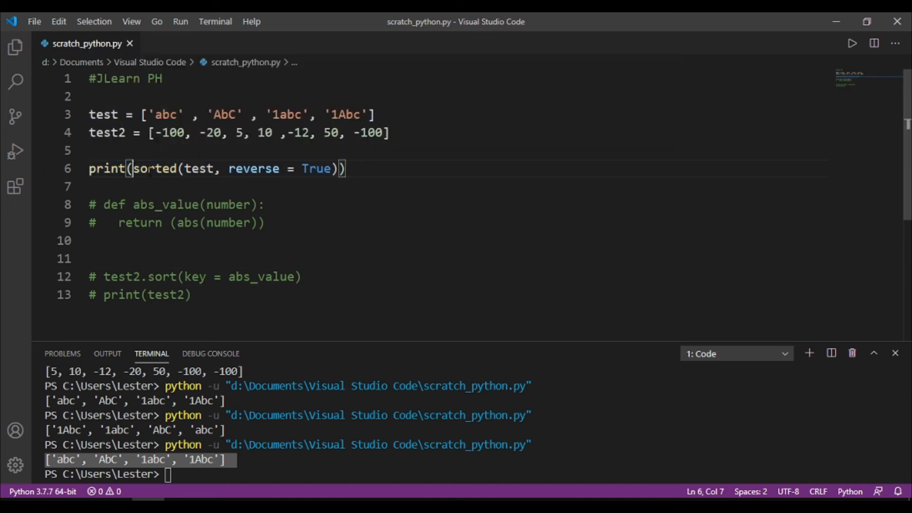
{"action": "key", "text": "Left"}
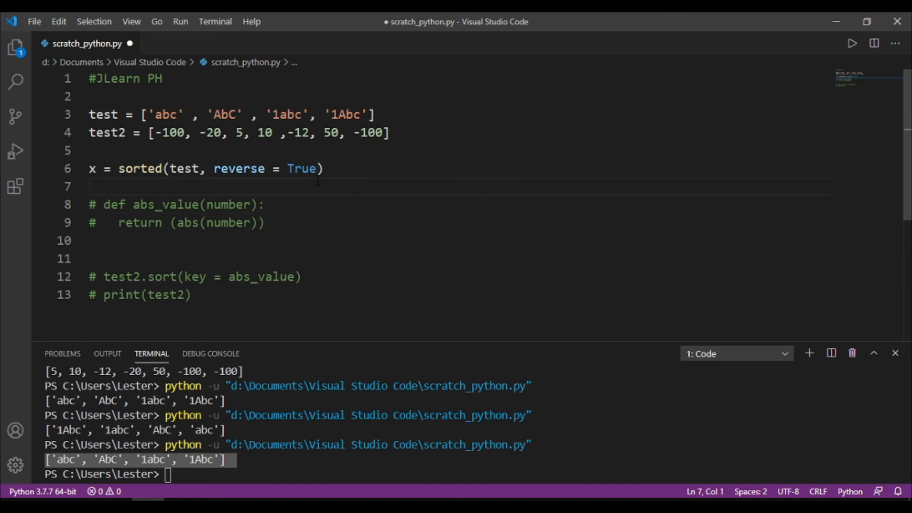
Step: Add print(x) and print sorted(test2, key = abs_value) in place of print(test2)
{"action": "type", "text": "print(x"}
{"action": "left_click", "coordinate": [196, 277]}
{"action": "type", "text": "ed"}
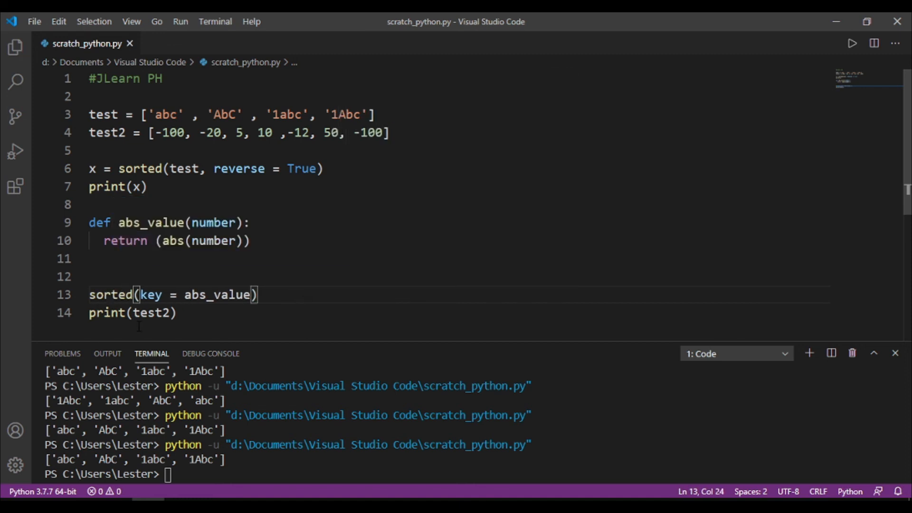
{"action": "type", "text": "test,"}
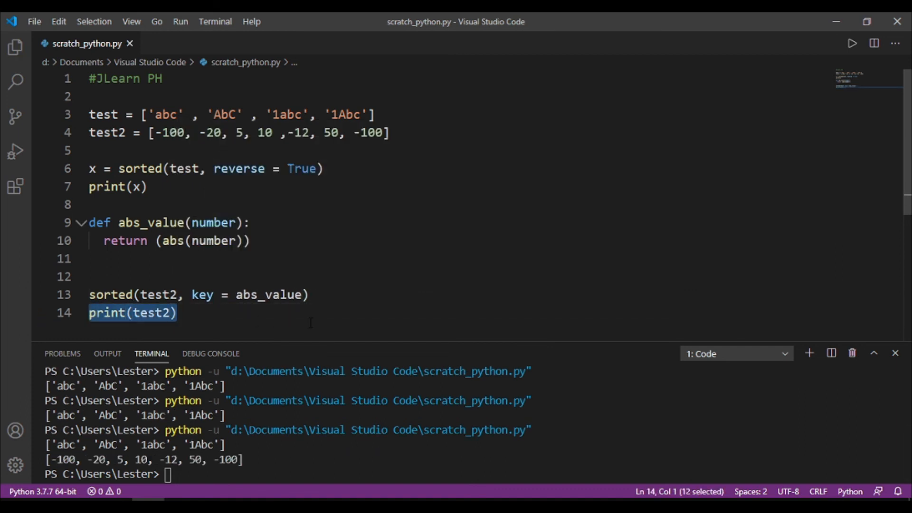
{"action": "key", "text": "Delete"}
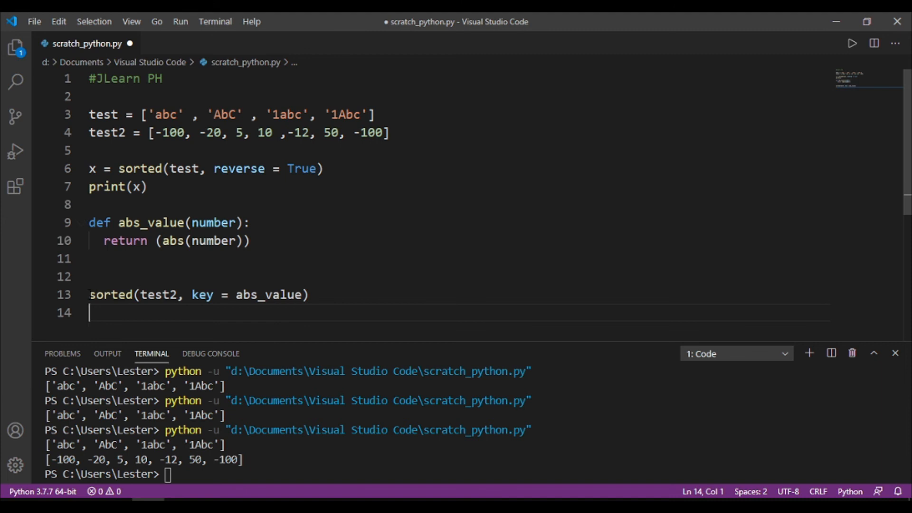
{"action": "type", "text": "print("}
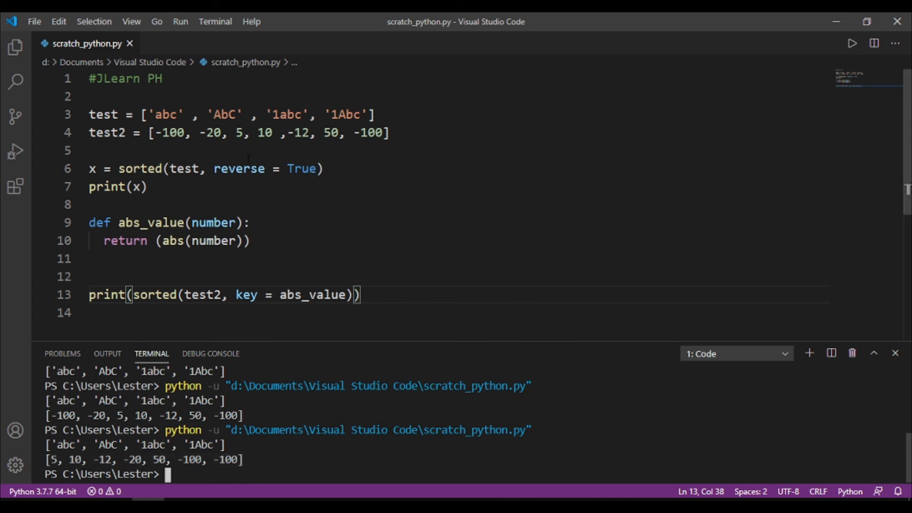
{"action": "mouse_move", "coordinate": [433, 305]}
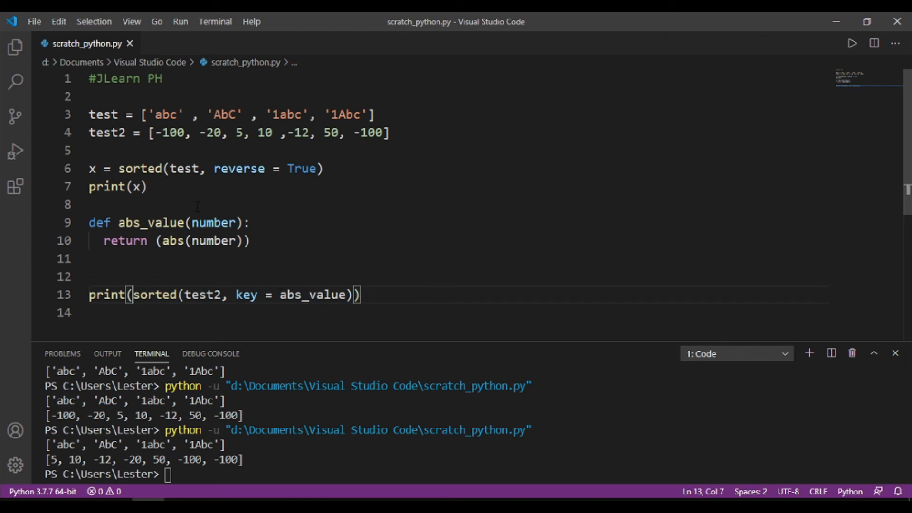
{"action": "left_click_drag", "start_coordinate": [213, 169], "coordinate": [314, 168]}
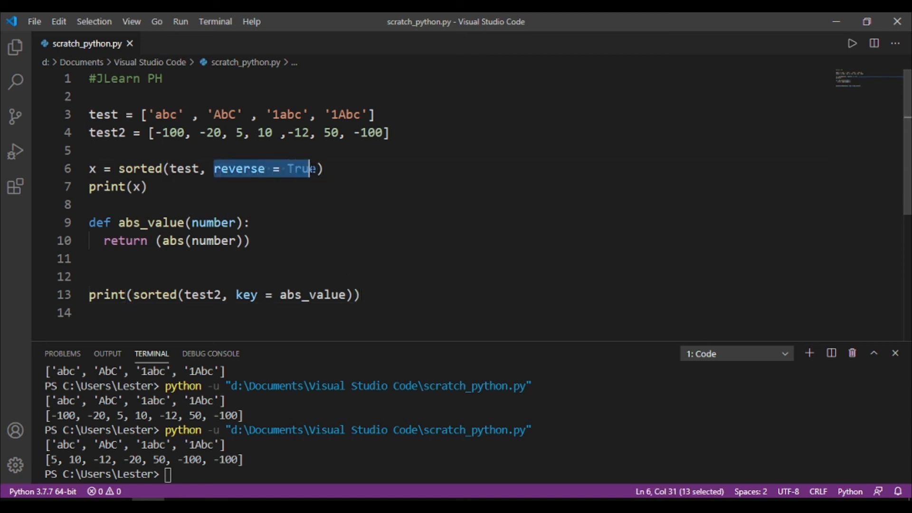
{"action": "key", "text": "shift+Right"}
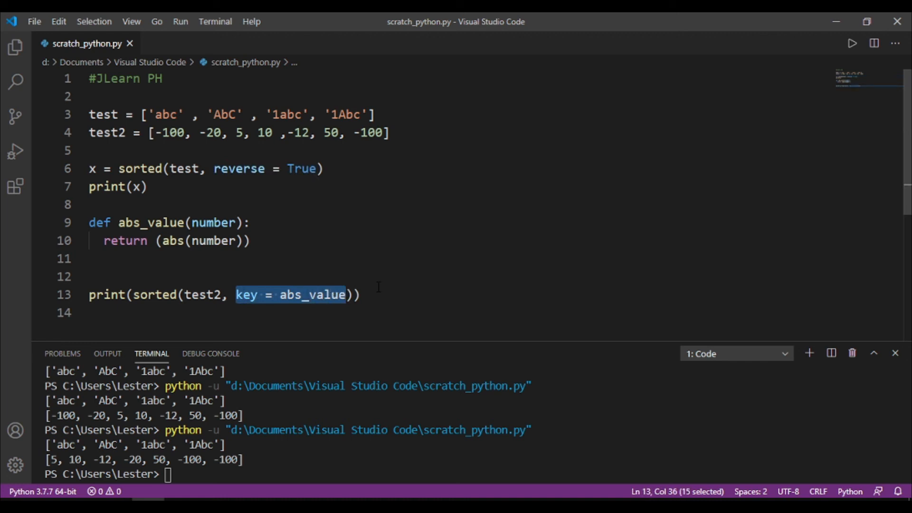
{"action": "left_click", "coordinate": [360, 295]}
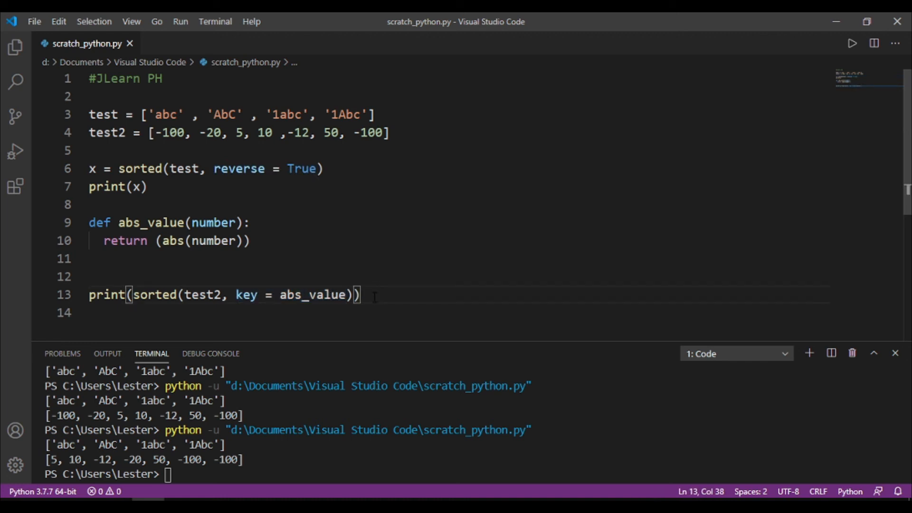
{"action": "mouse_move", "coordinate": [472, 271]}
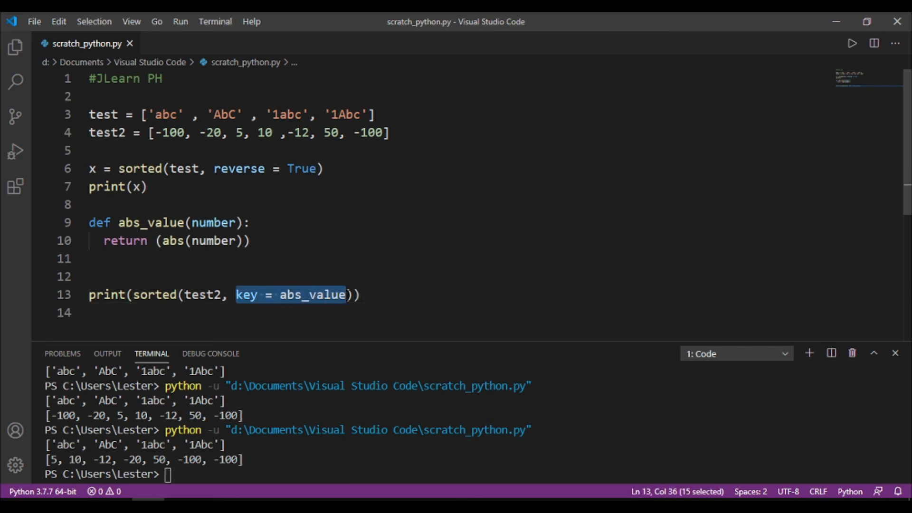
{"action": "left_click", "coordinate": [366, 295]}
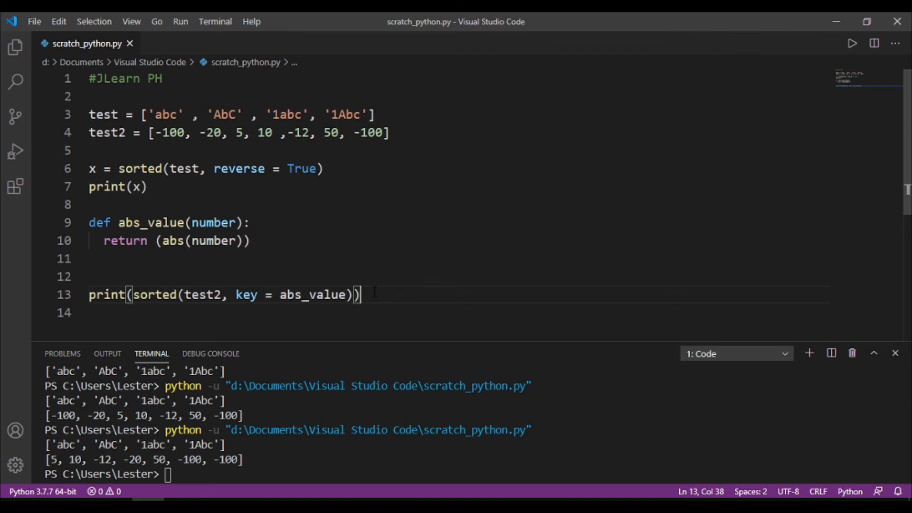